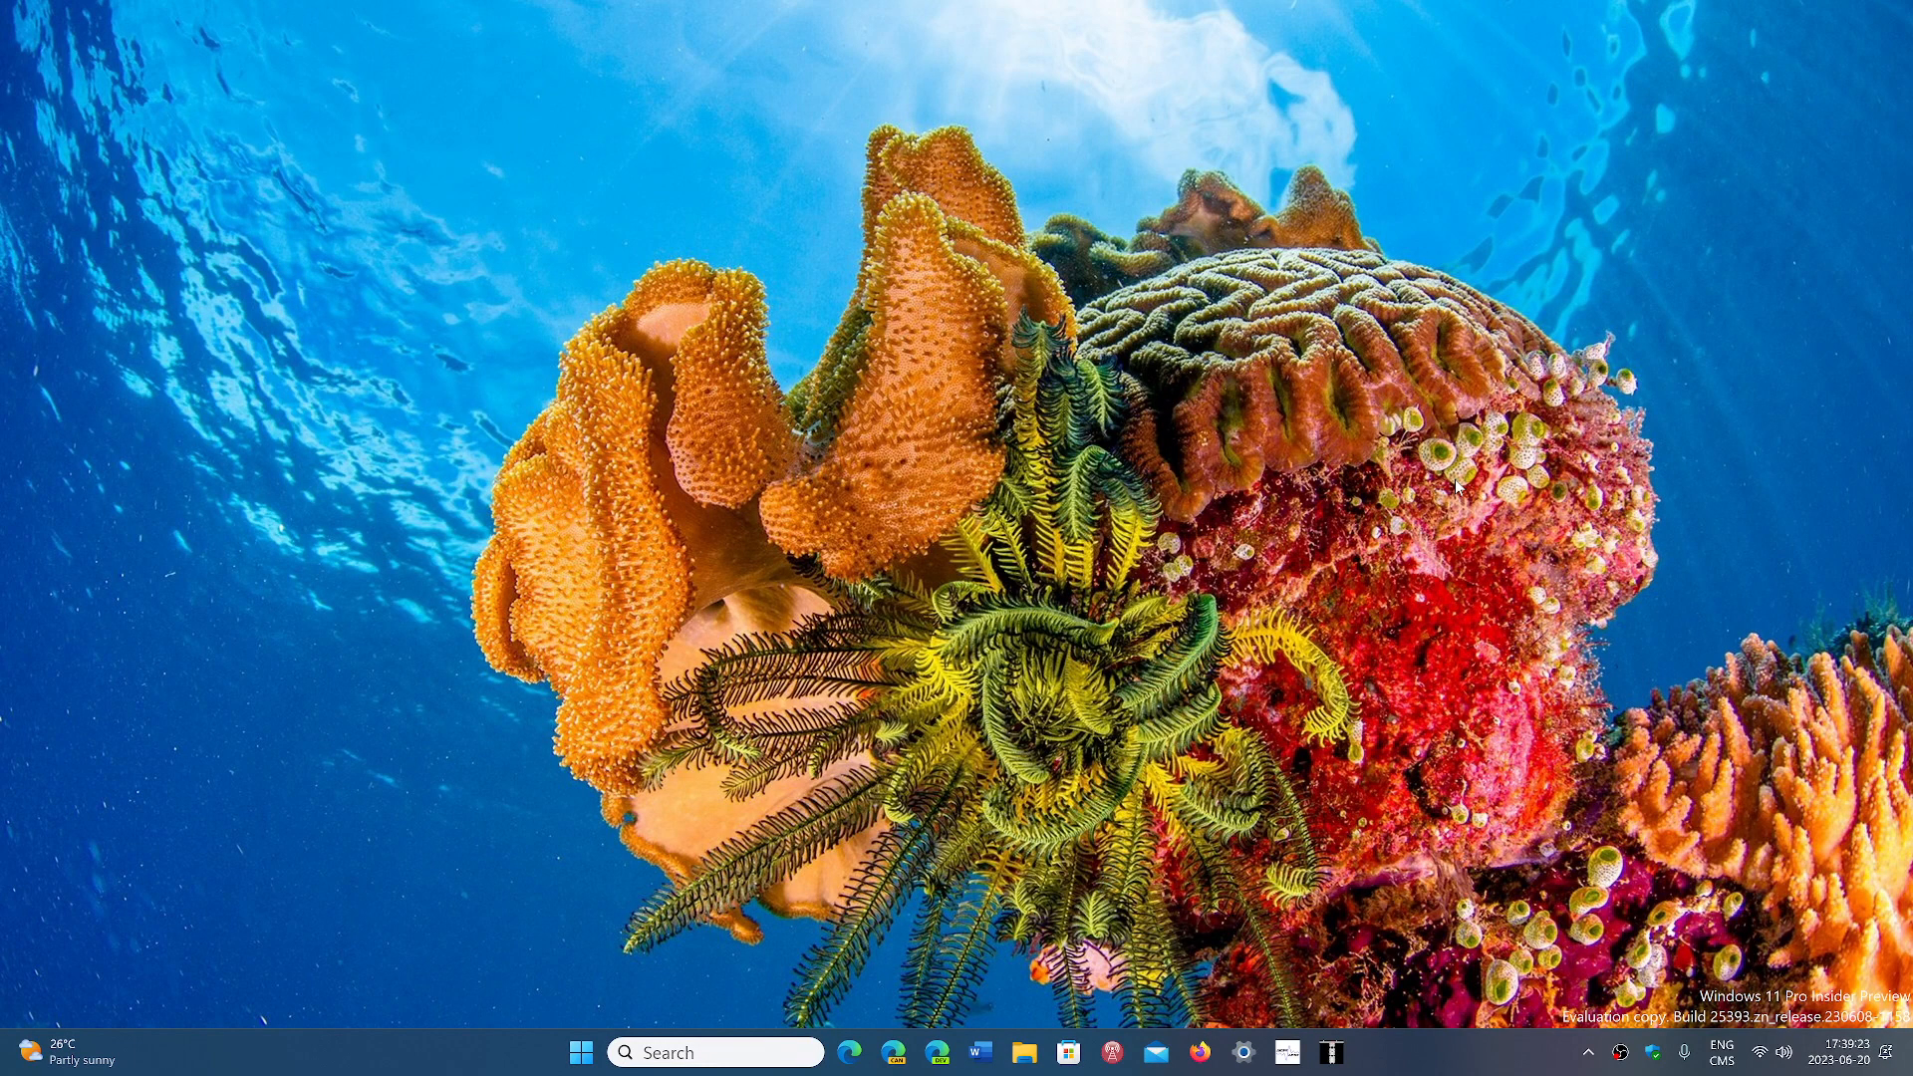
pyautogui.moveTo(1442, 485)
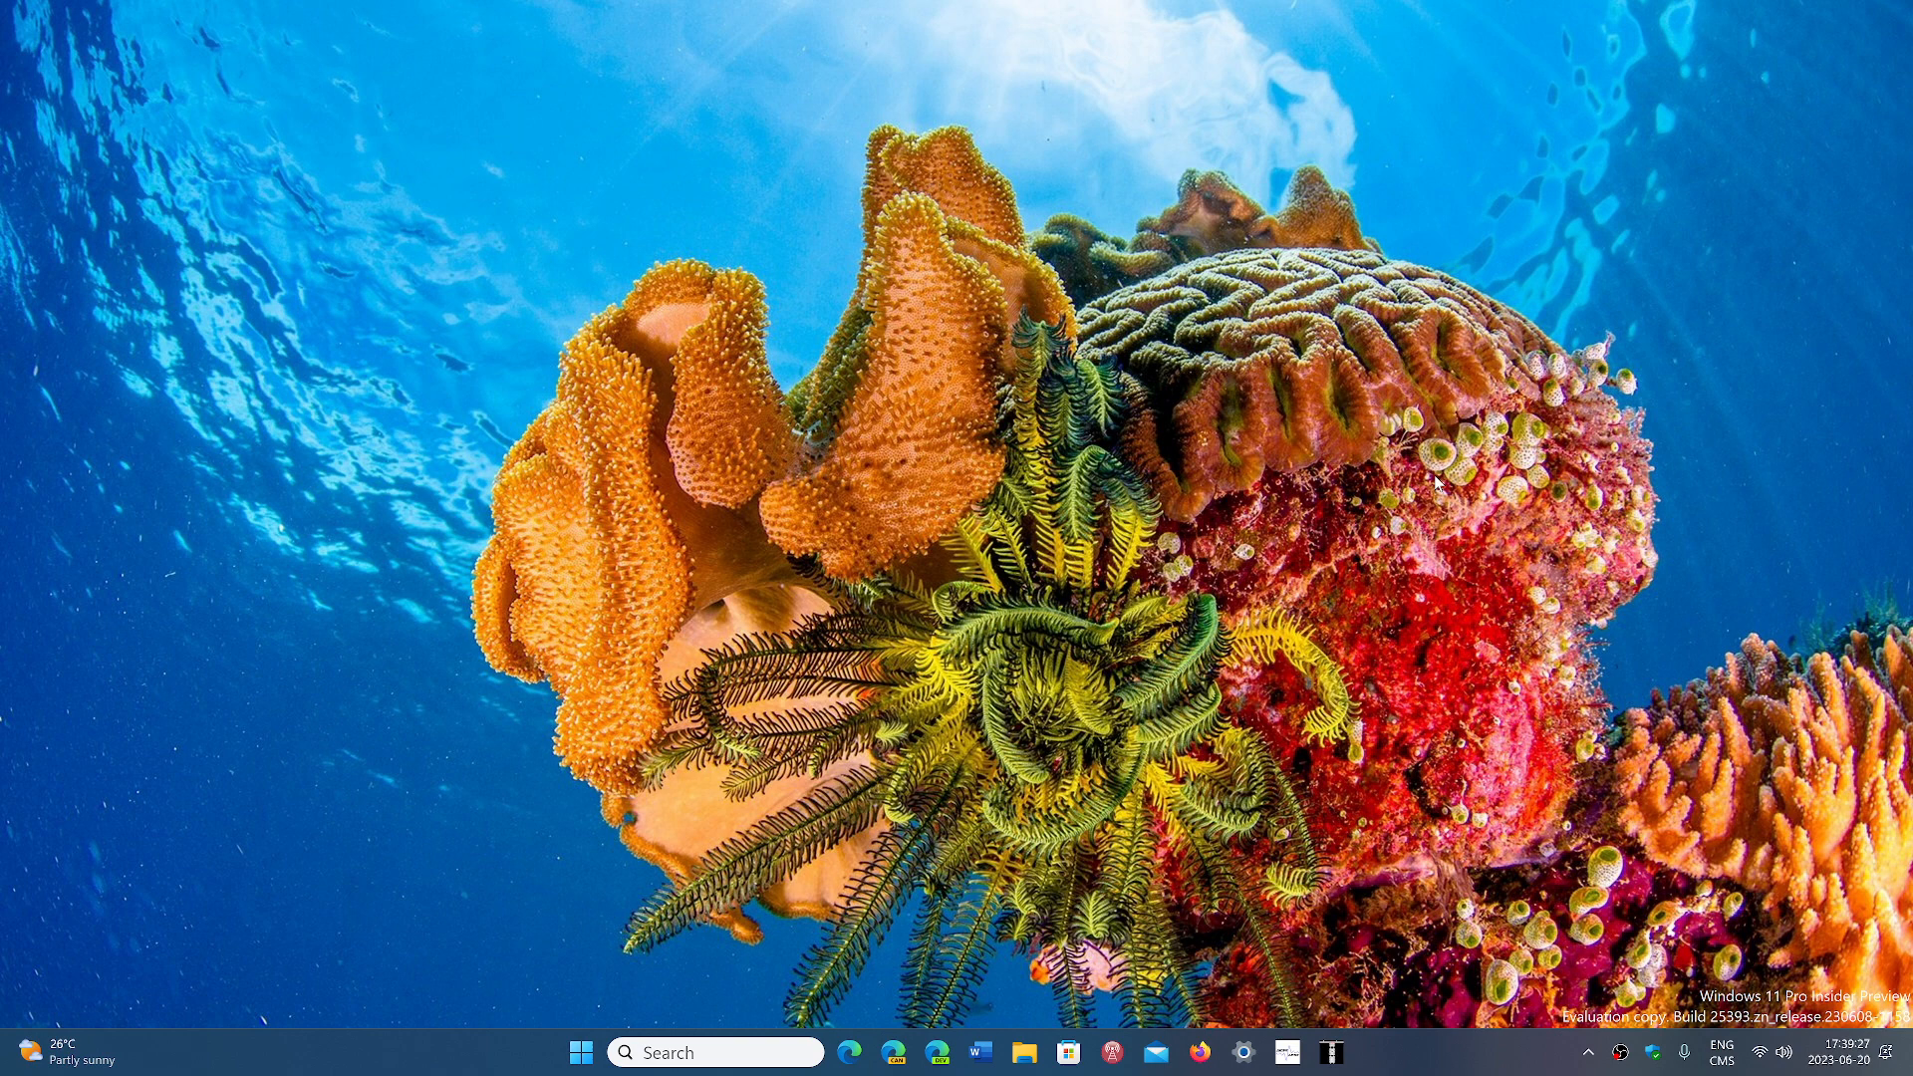
pyautogui.moveTo(1135, 1022)
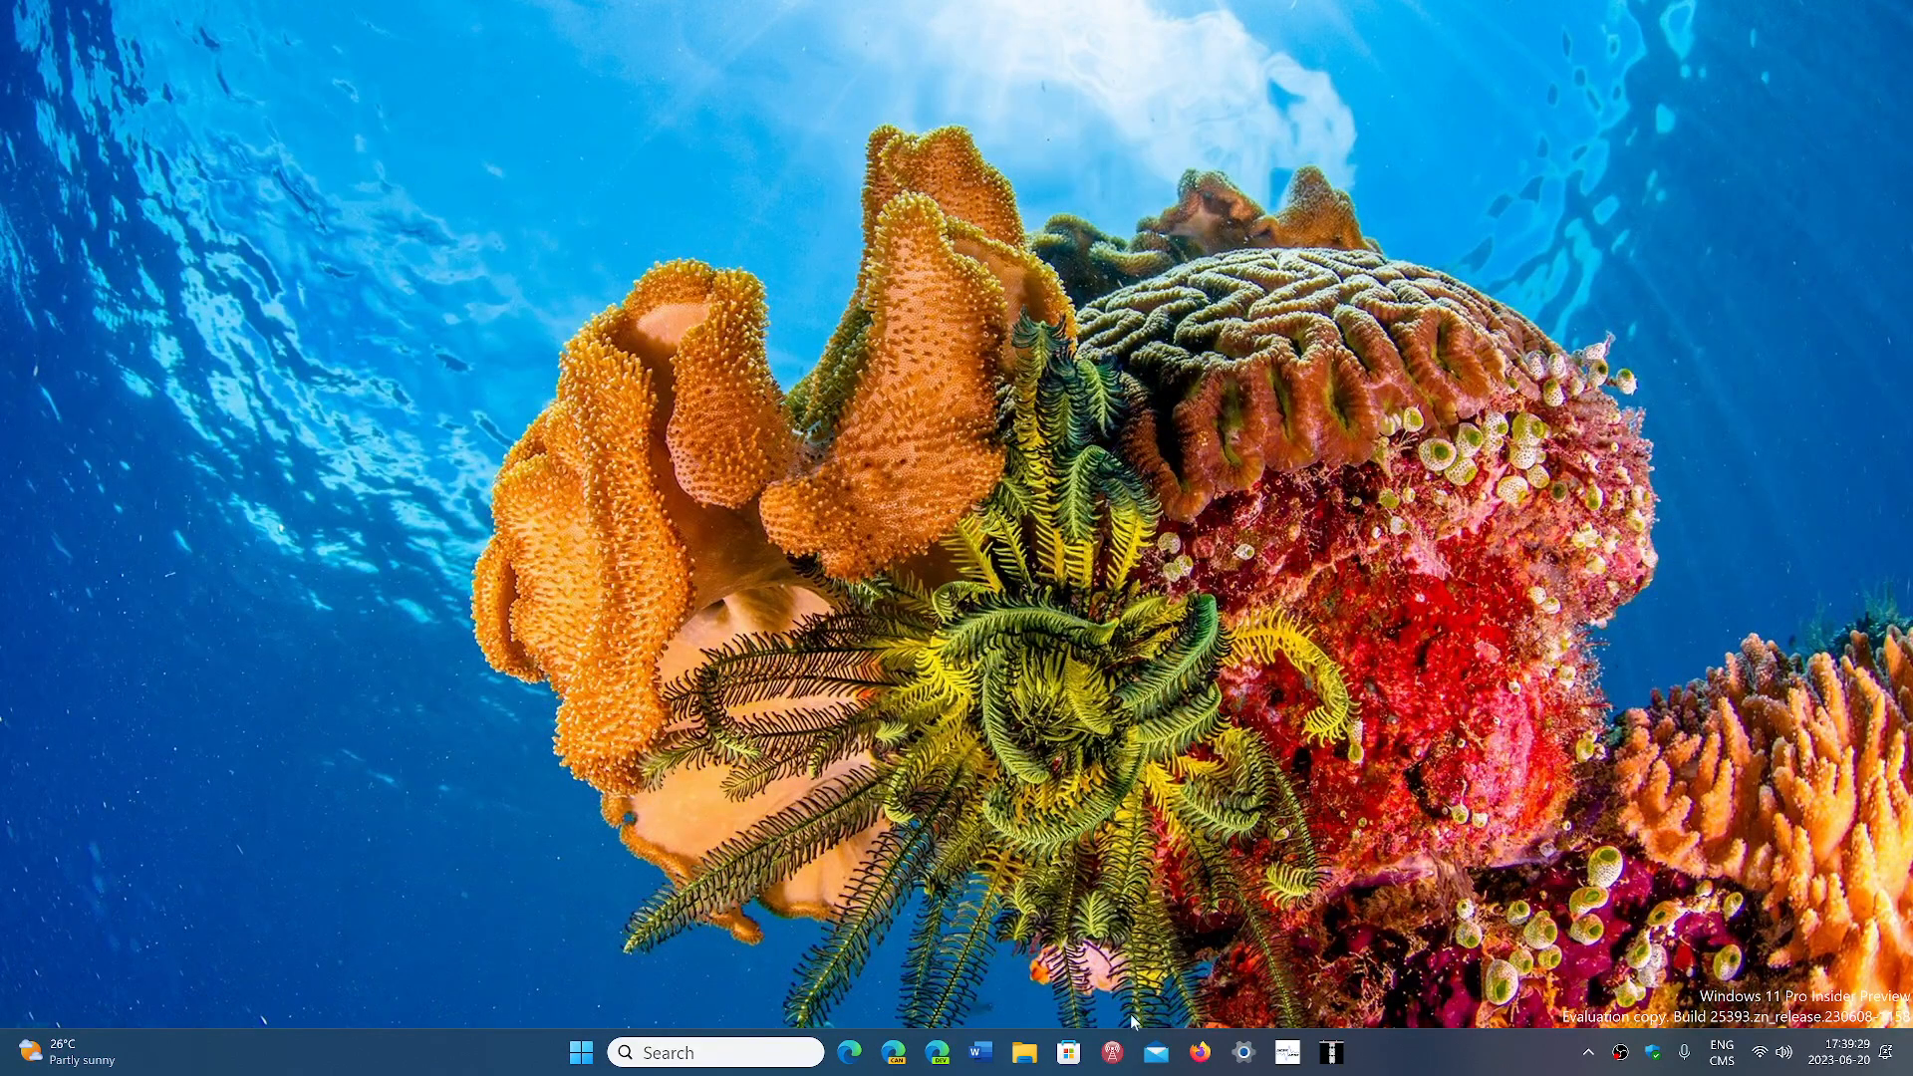
# Launch Settings from the taskbar and go to the Windows Update page
pyautogui.click(1242, 1051)
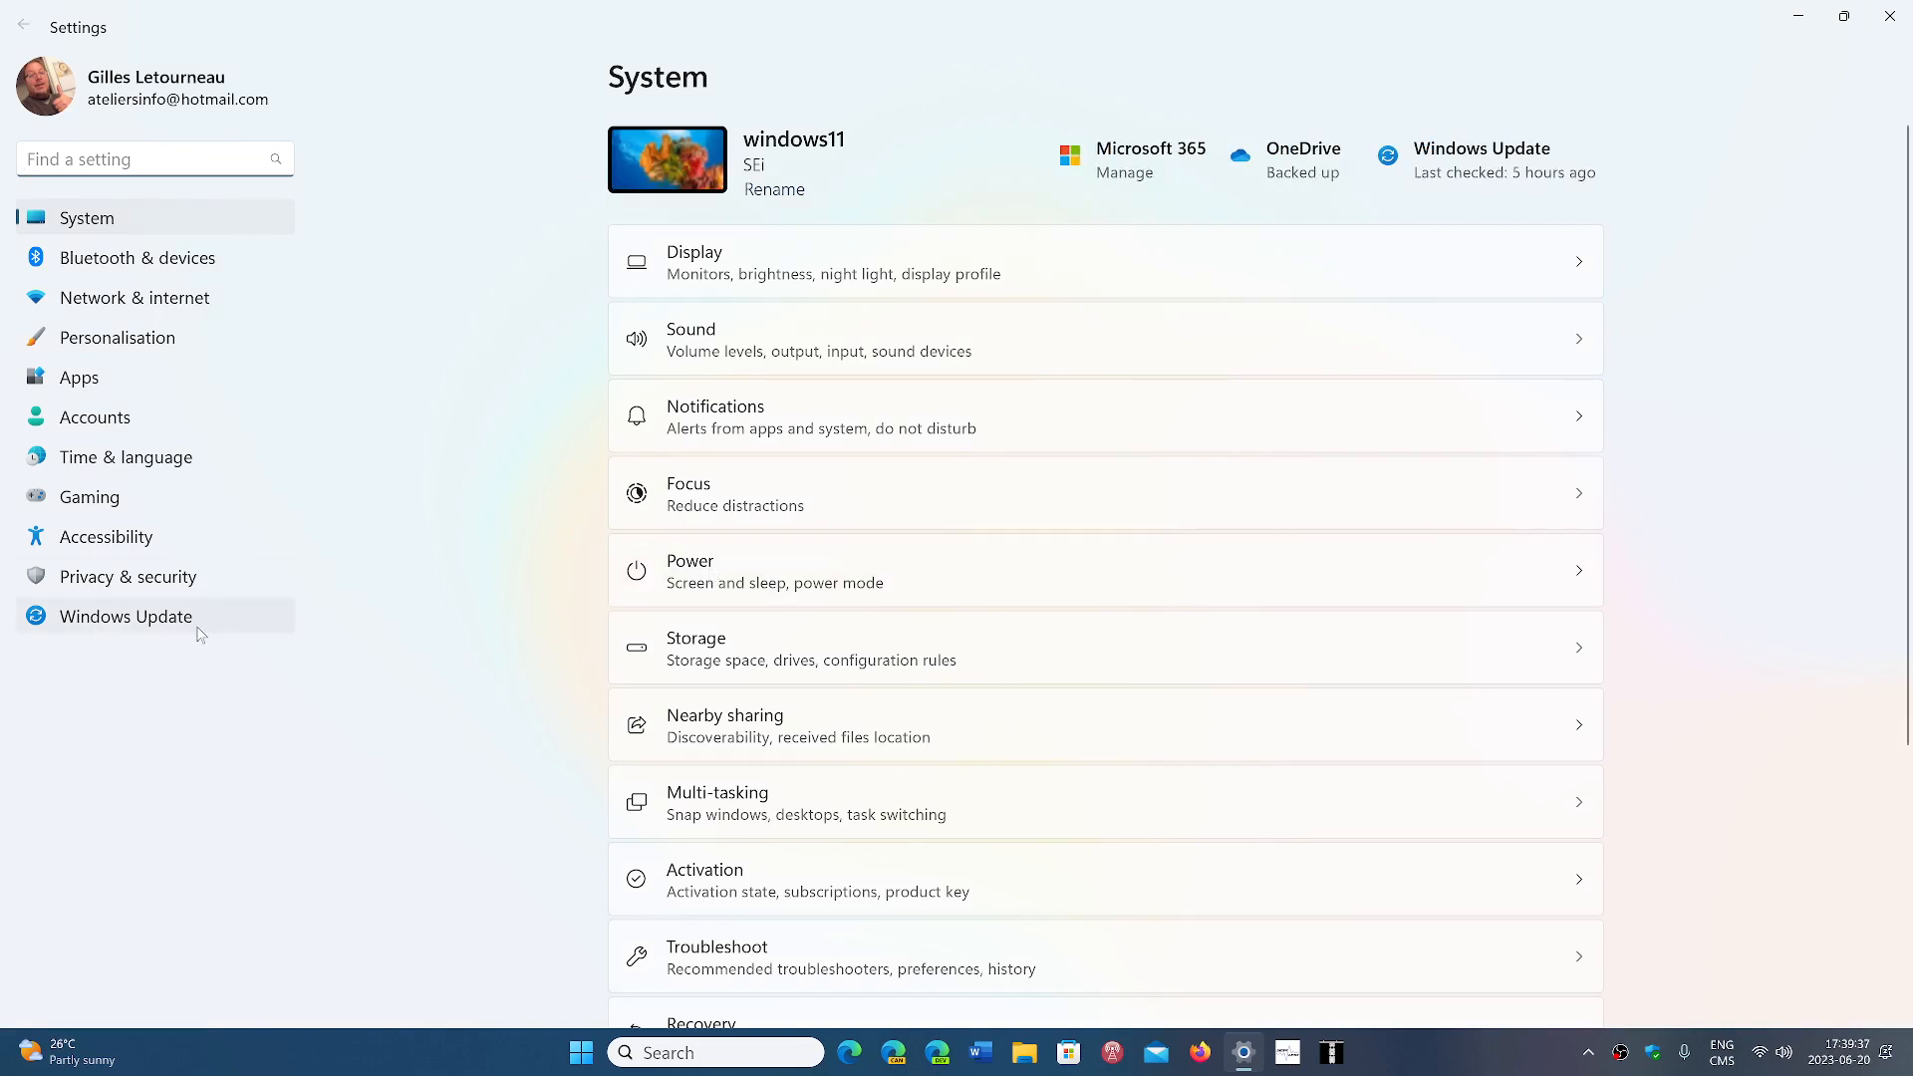
pyautogui.click(125, 615)
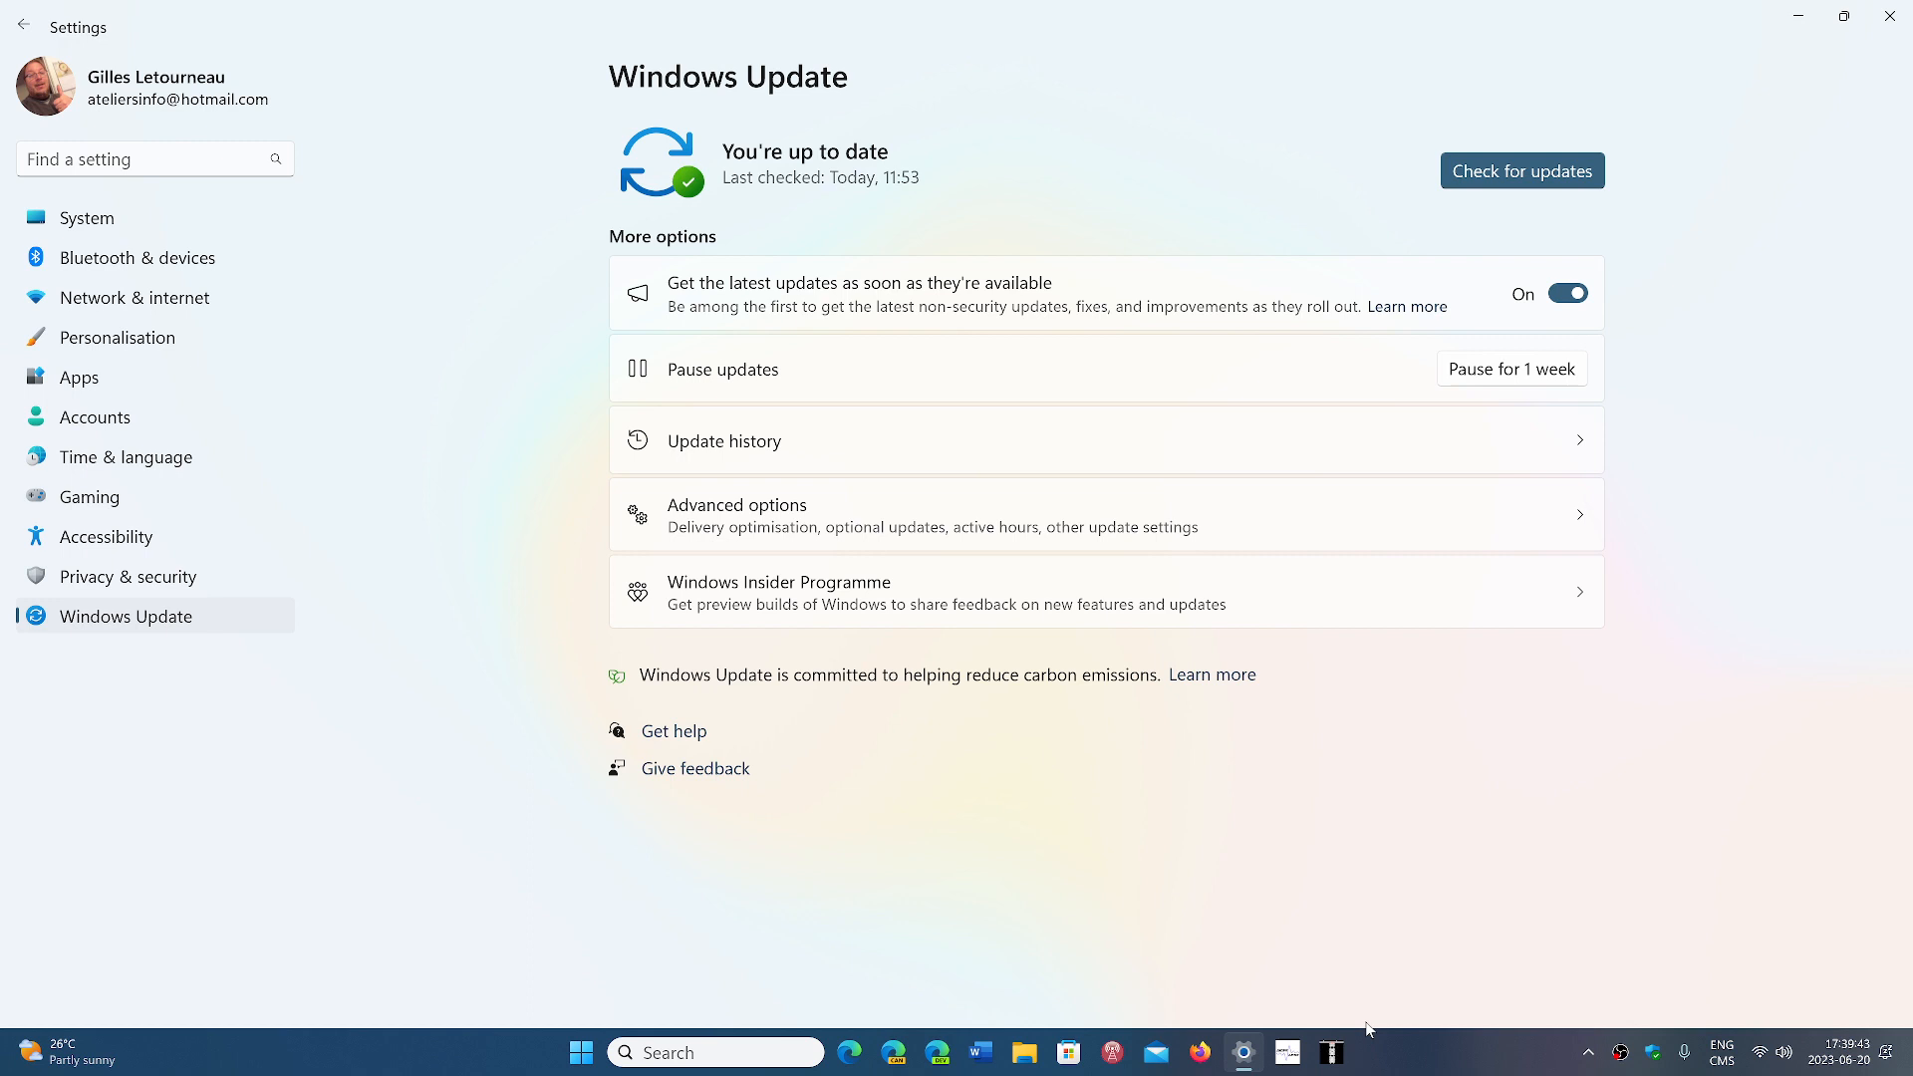
# Reach Personalisation > Taskbar settings through the taskbar's right-click menu
pyautogui.rightClick(1366, 1028)
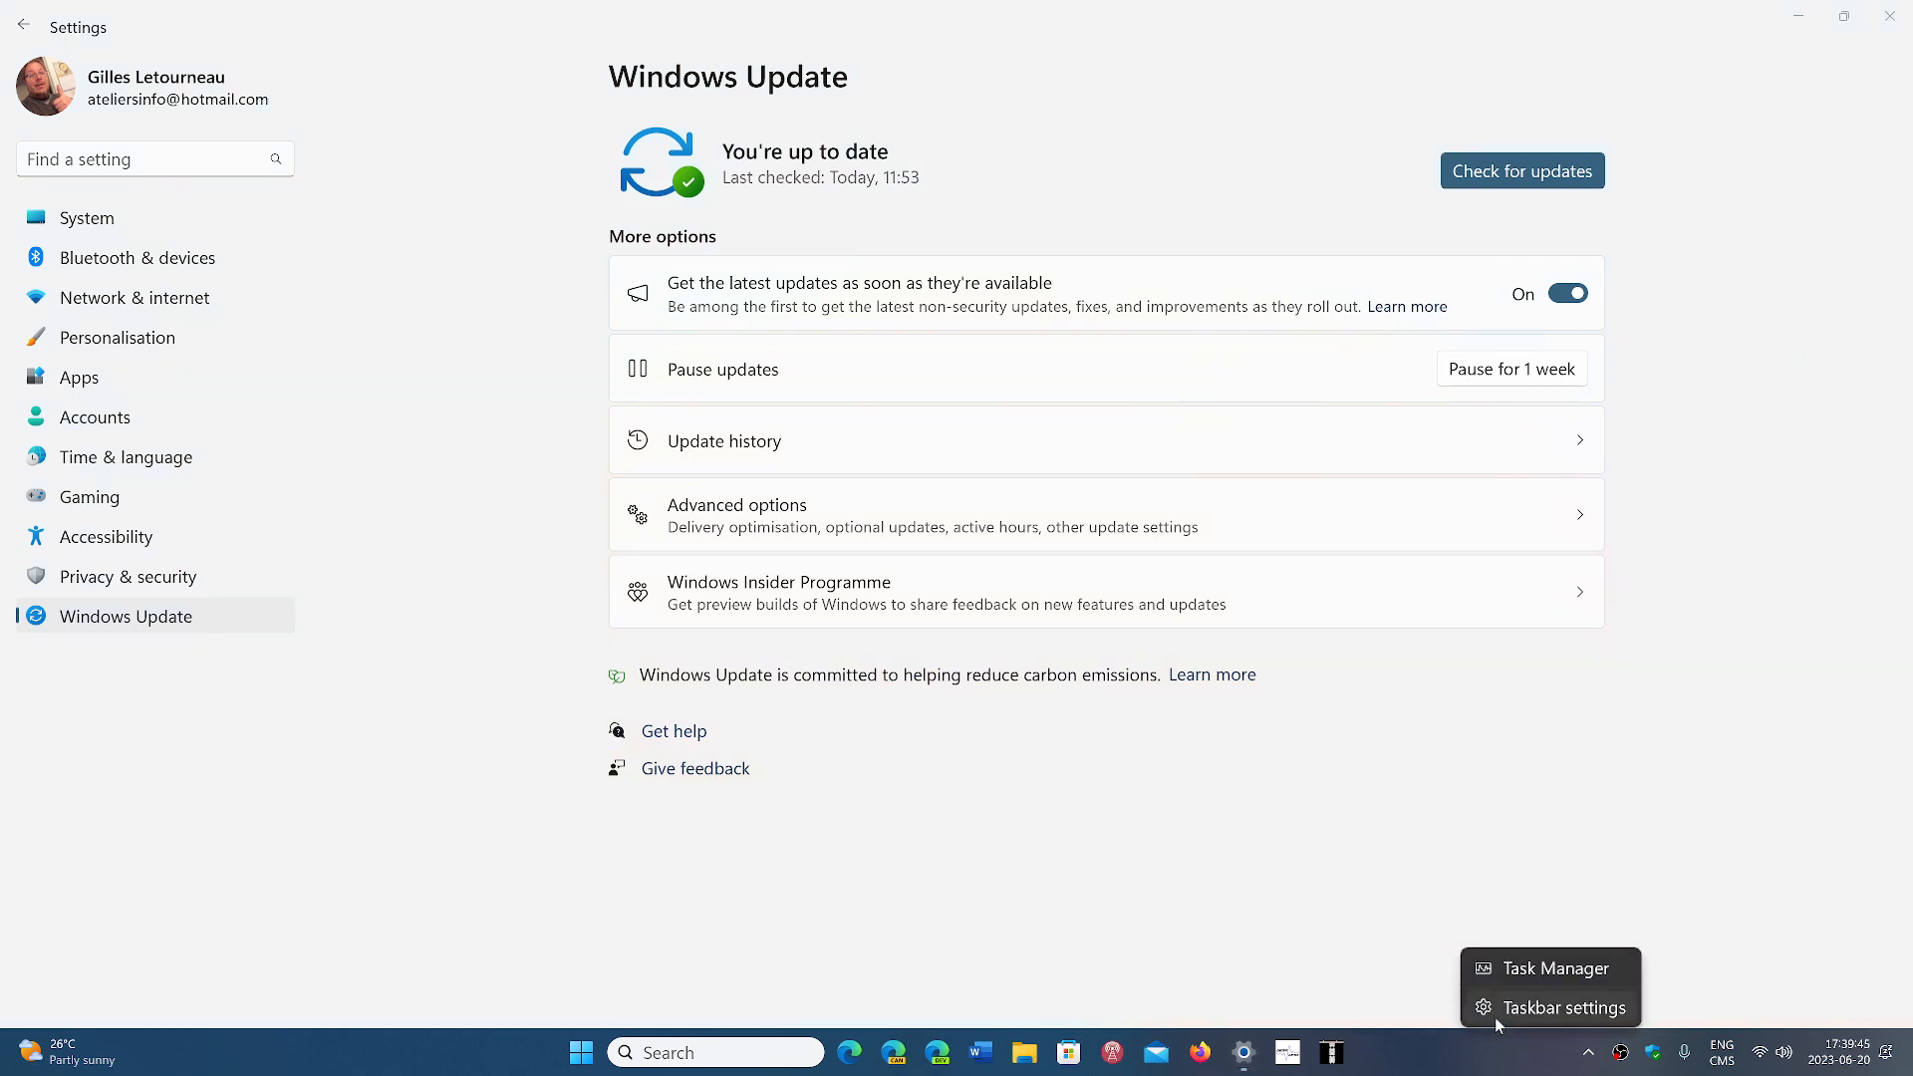
pyautogui.click(1565, 1006)
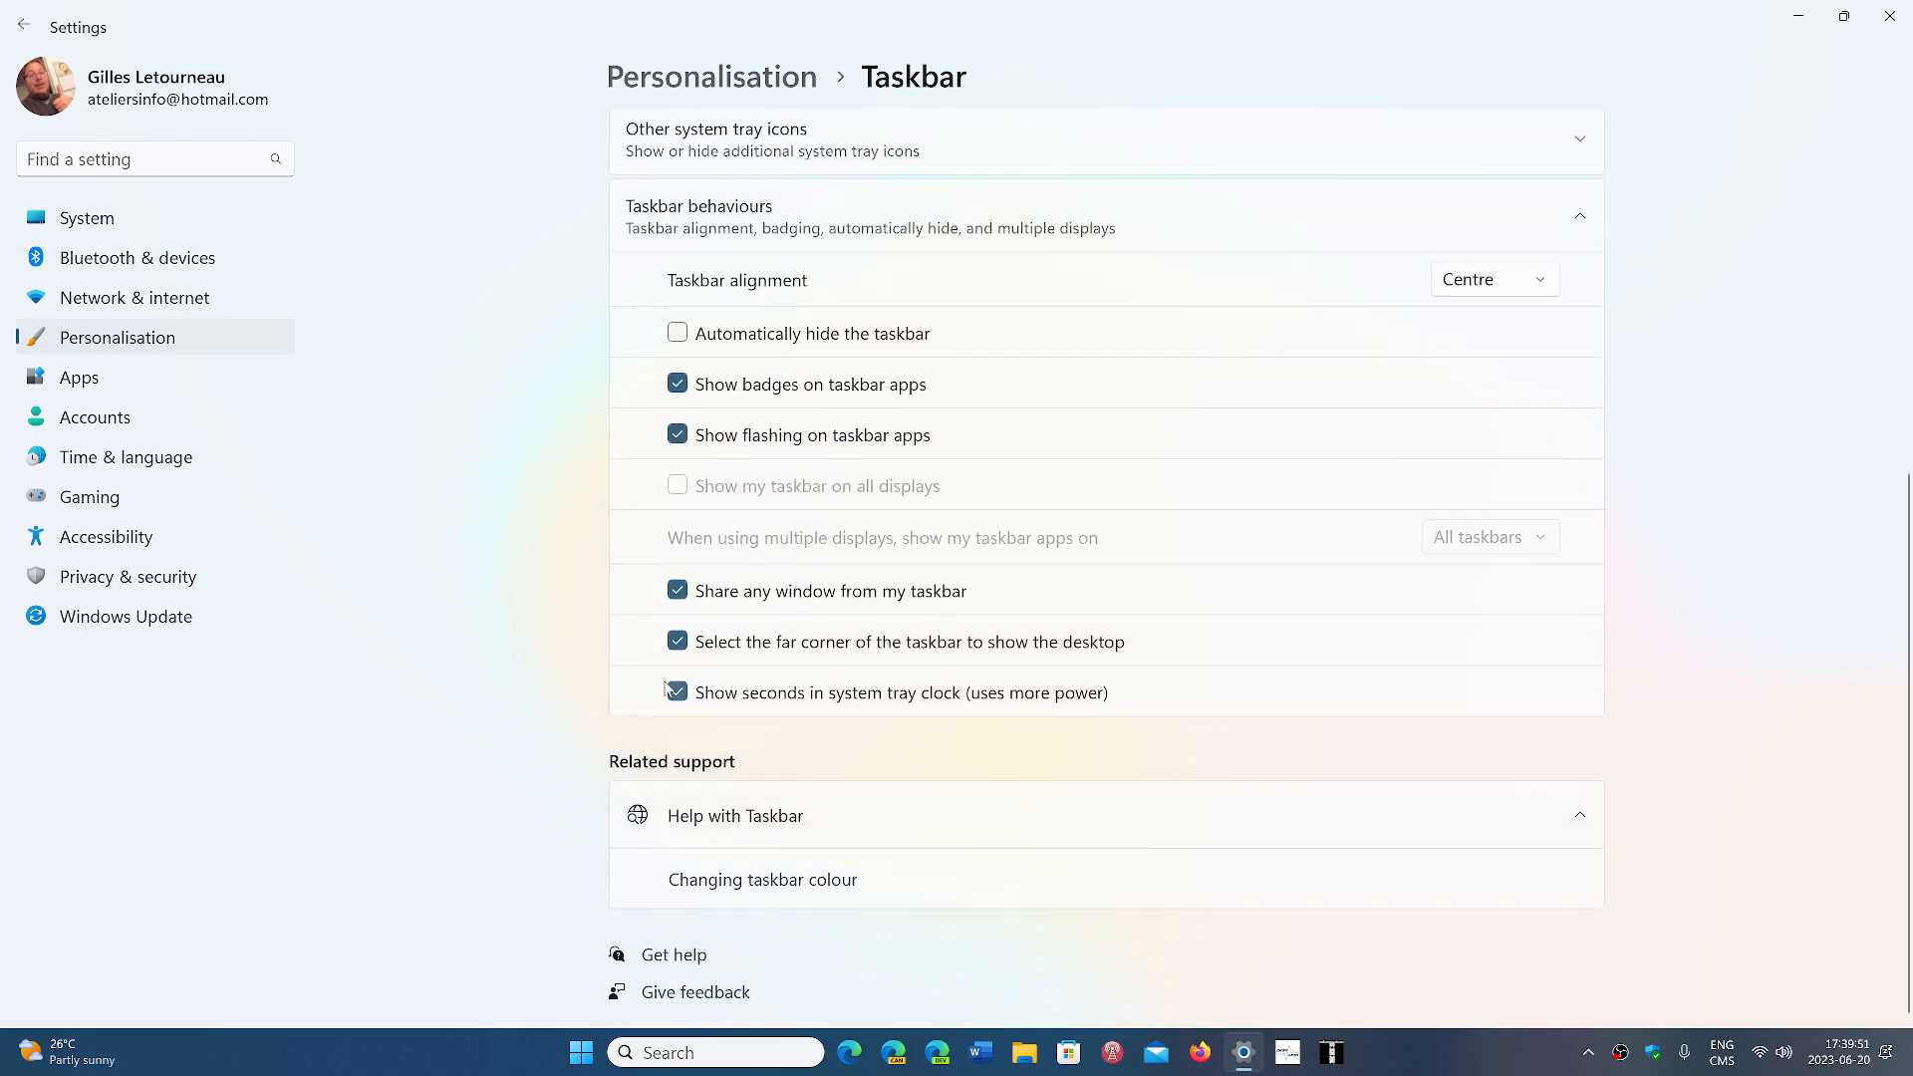
pyautogui.click(677, 691)
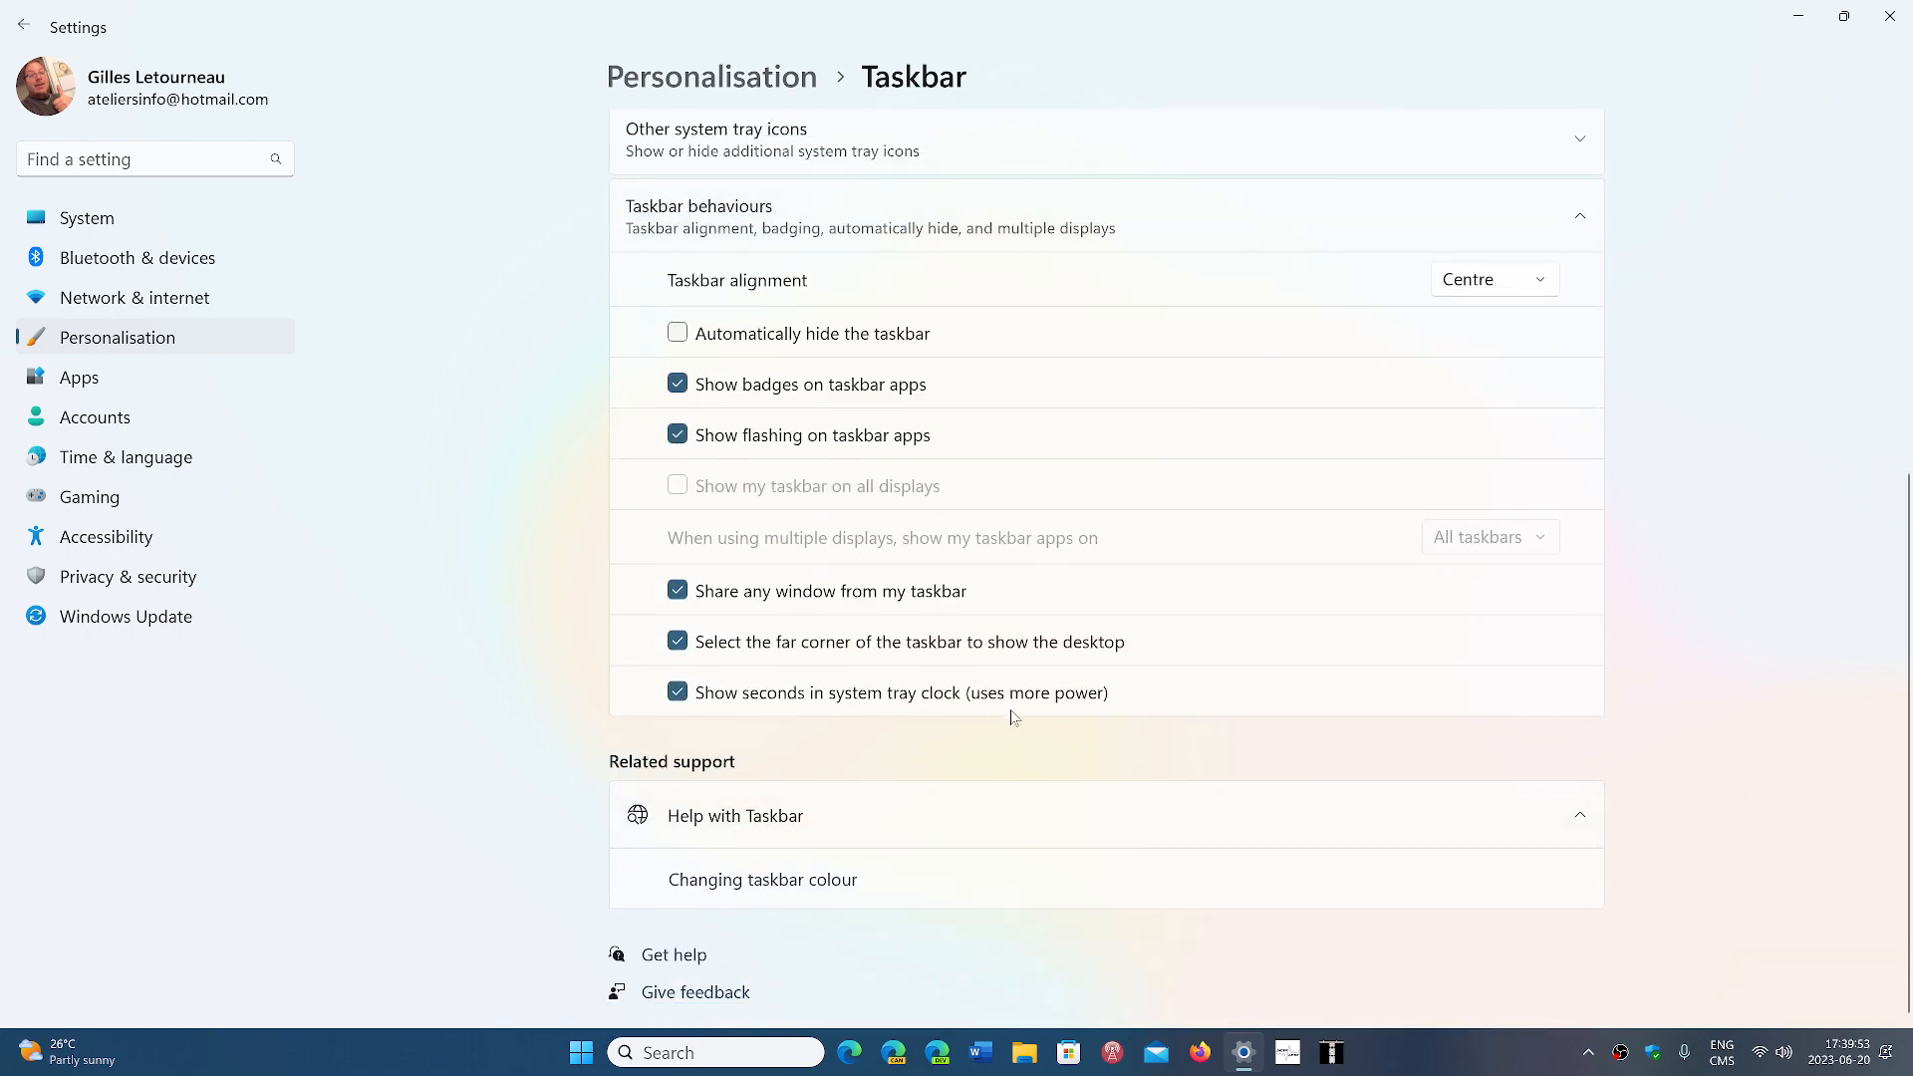
pyautogui.moveTo(1732, 756)
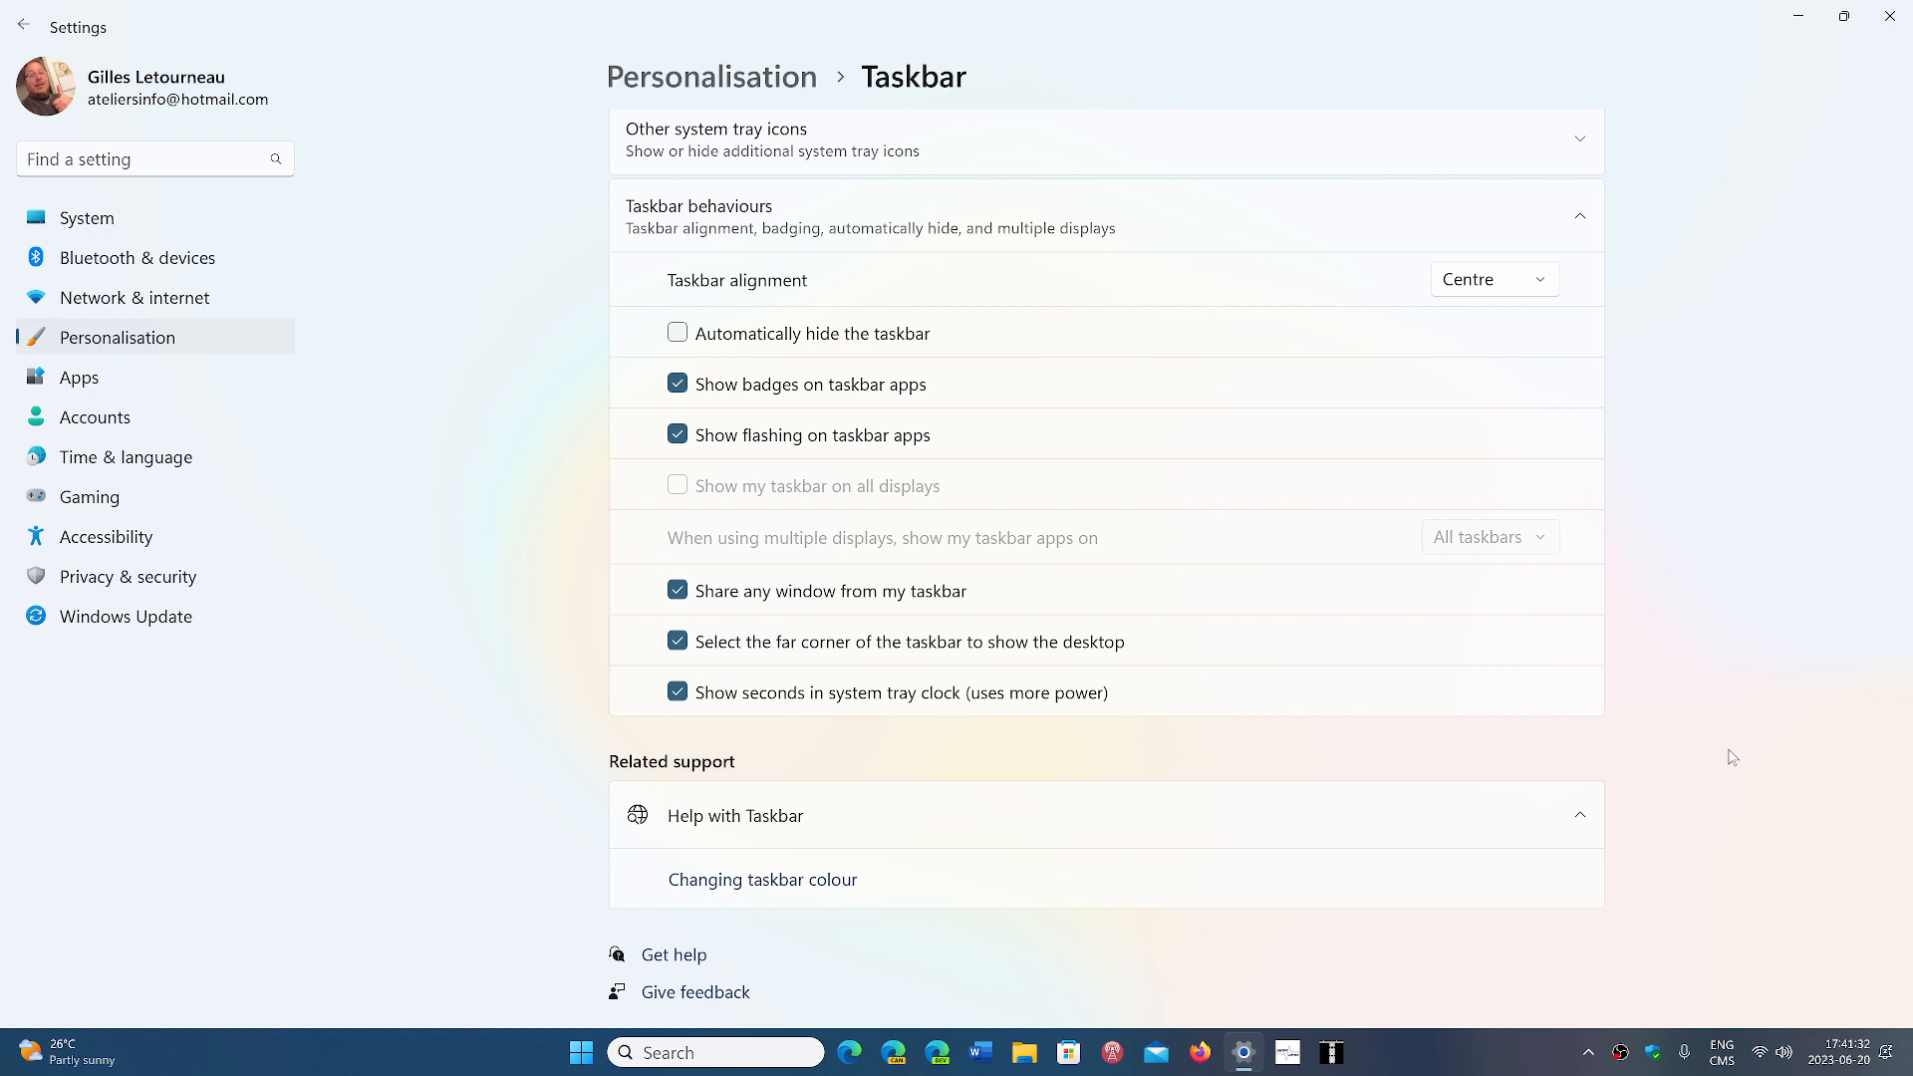
pyautogui.moveTo(1750, 795)
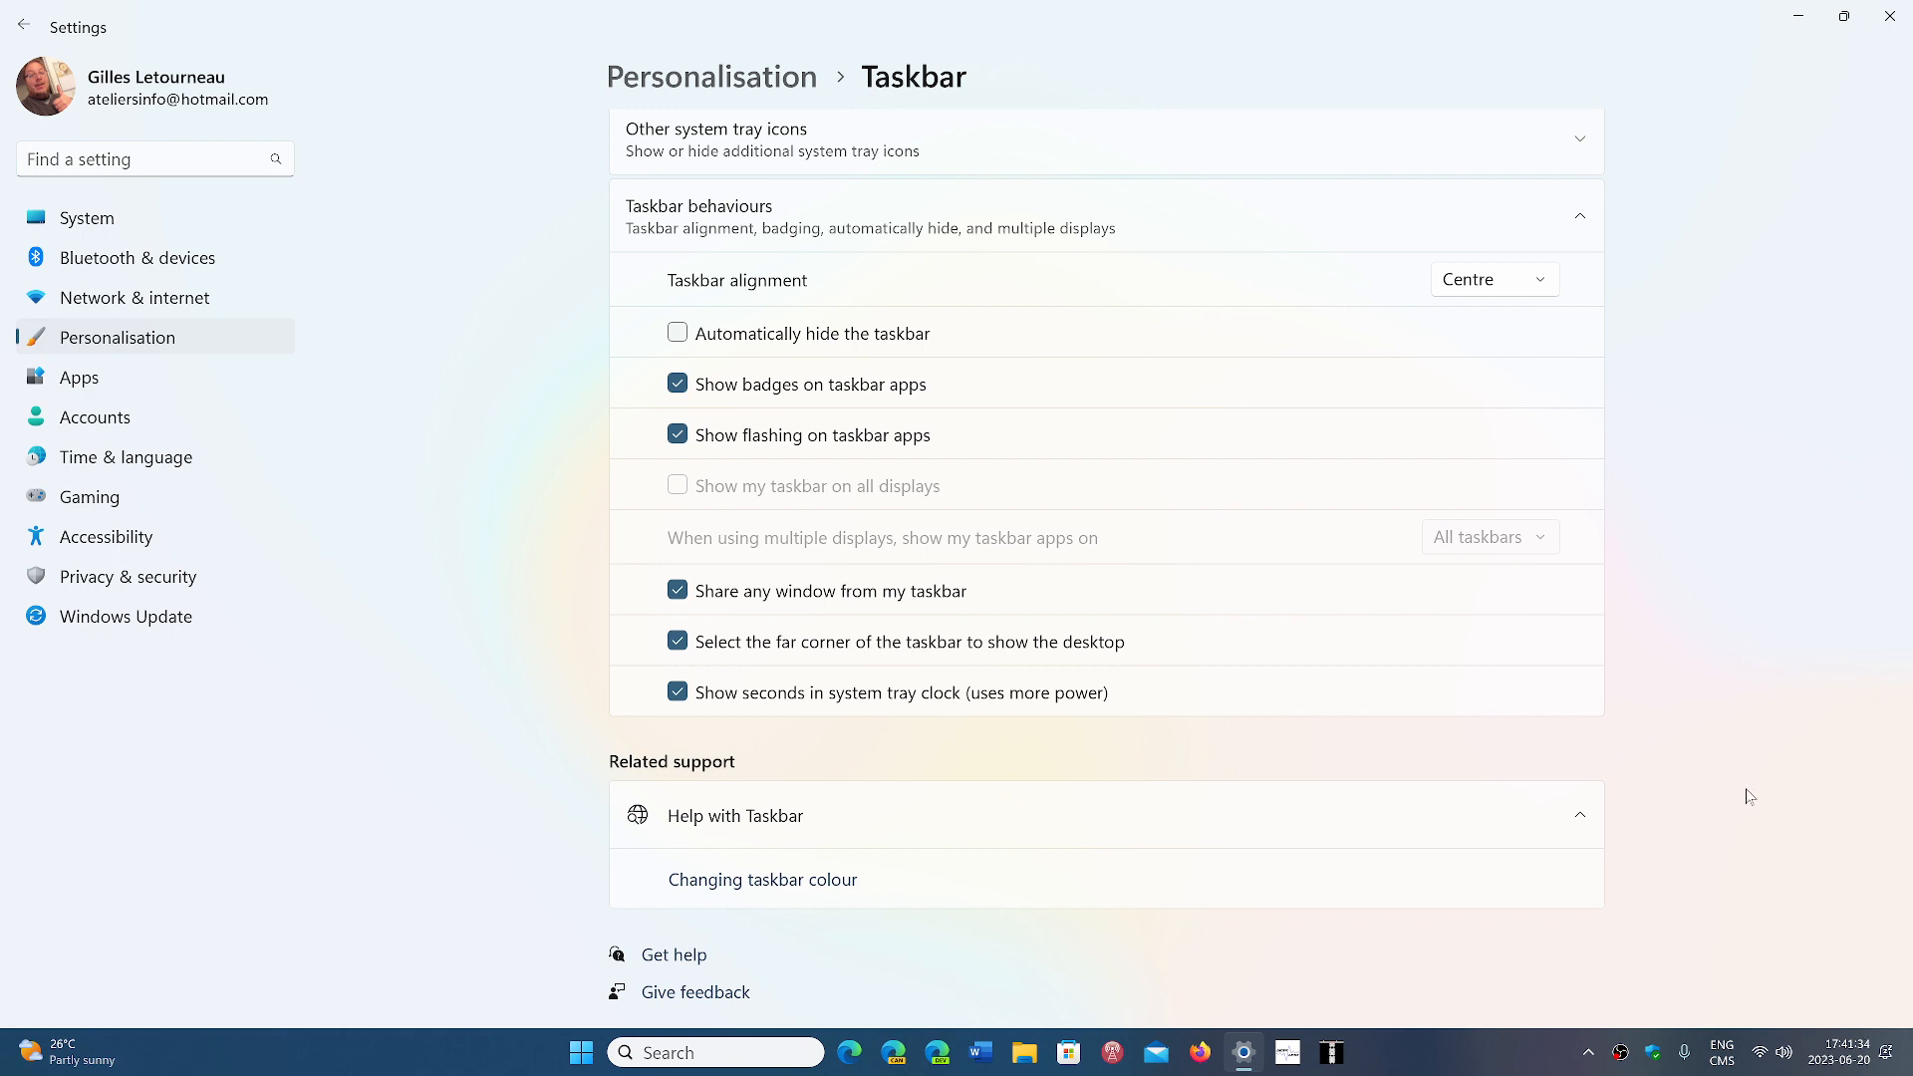
# Open the tray clock's calendar flyout and advance it to July 2023
pyautogui.click(1846, 1052)
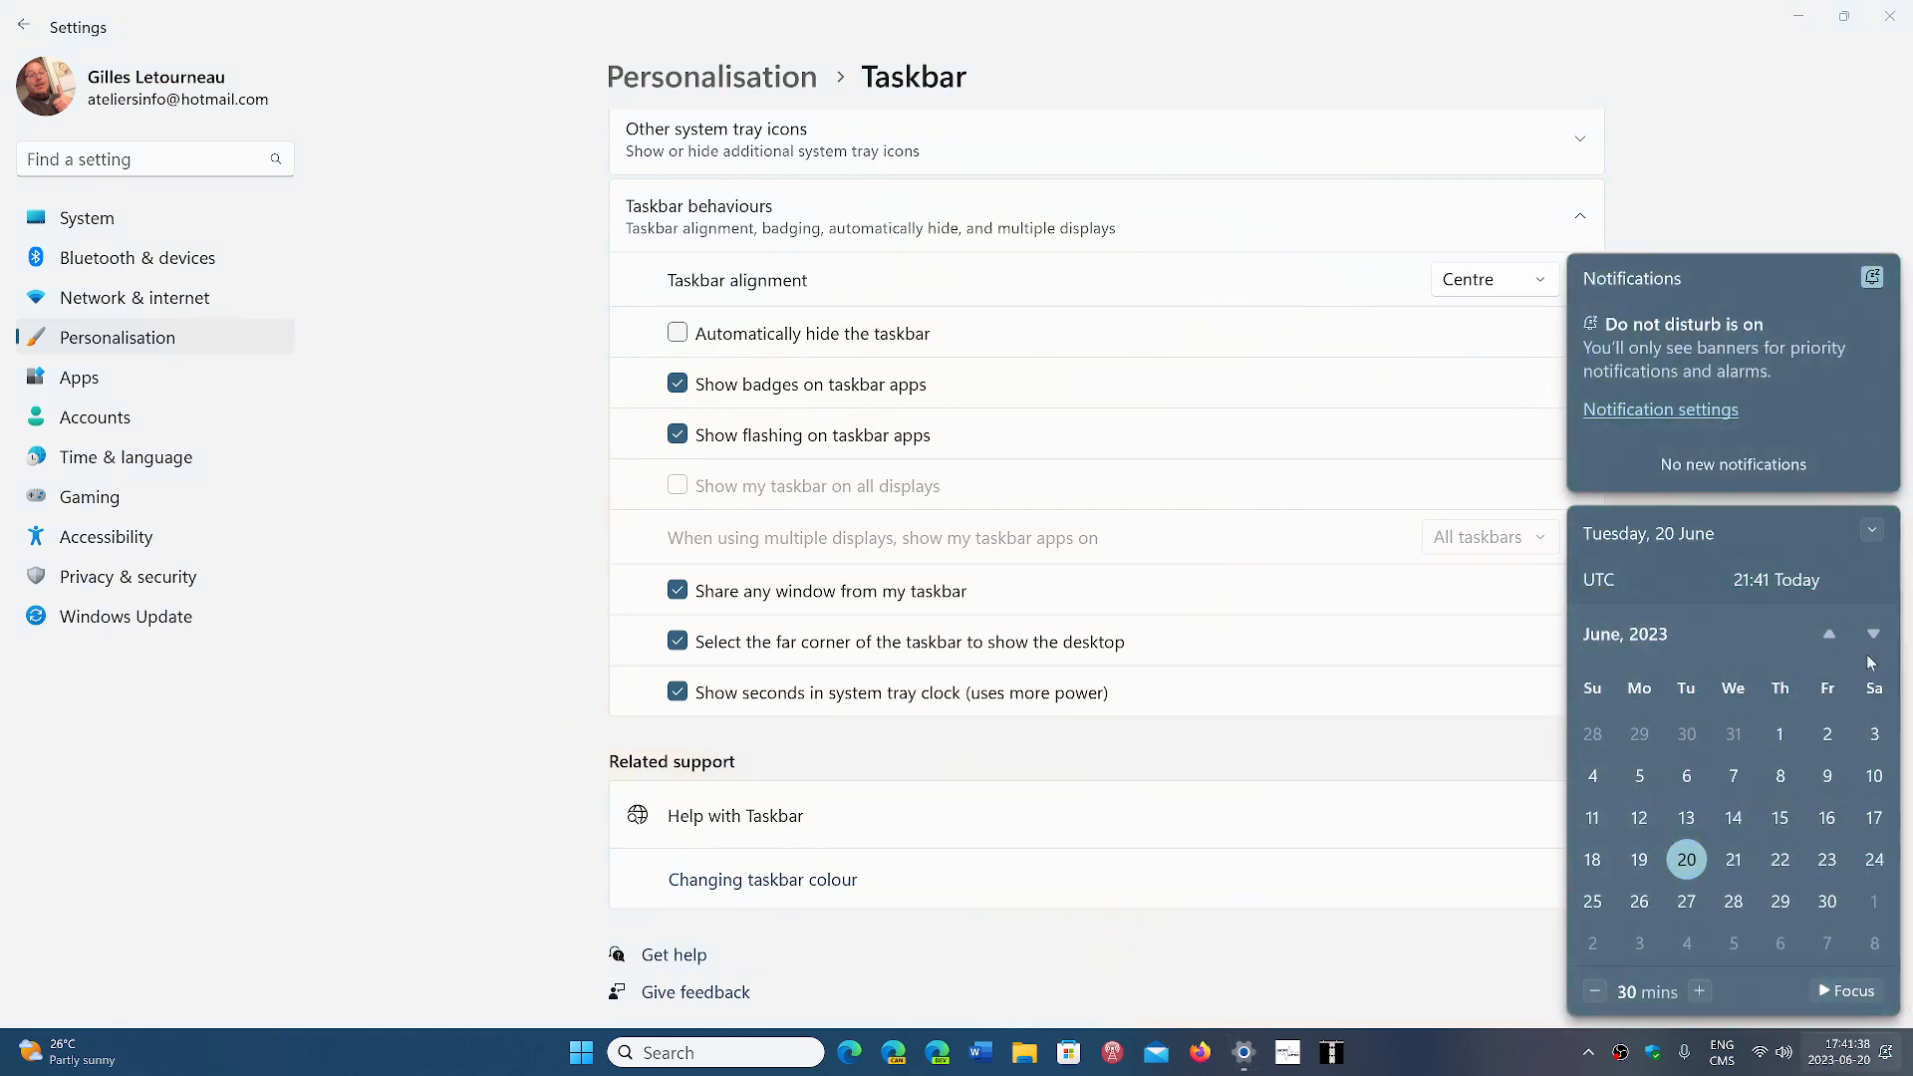
pyautogui.click(1873, 634)
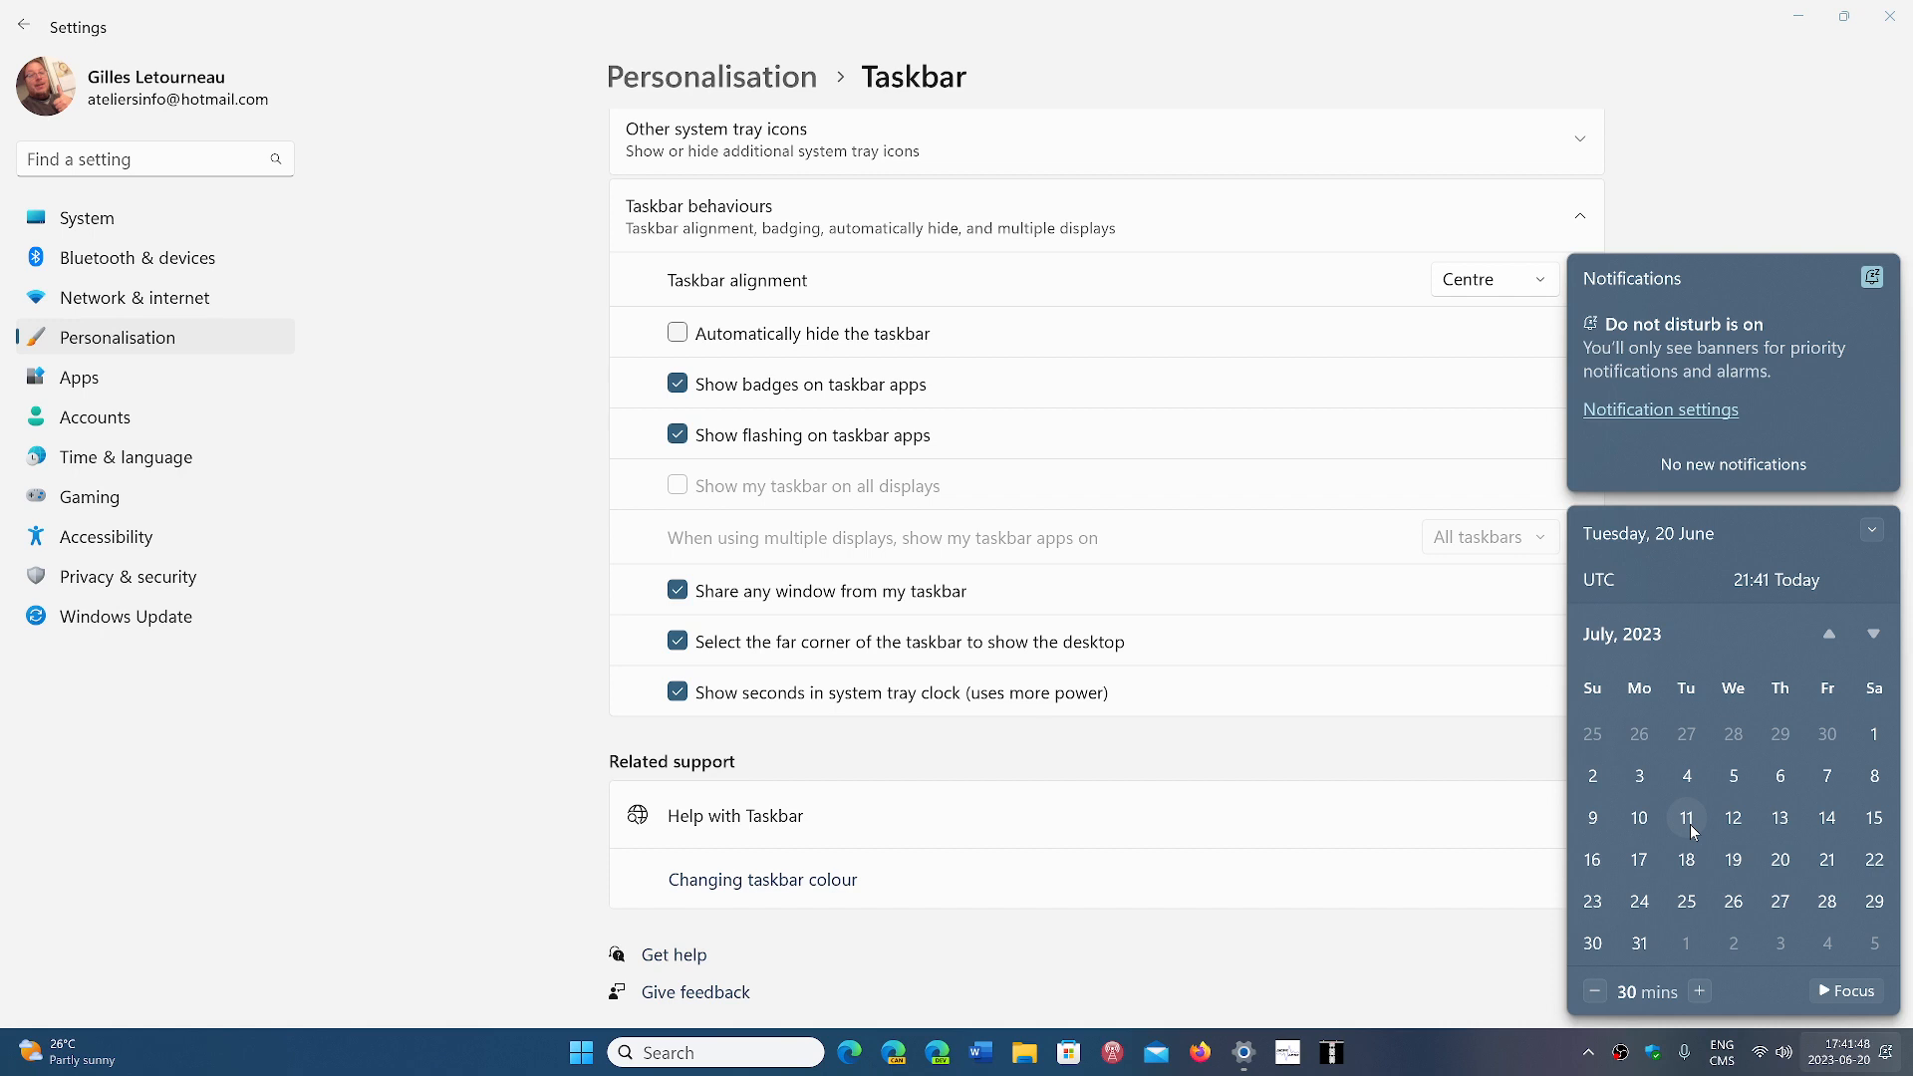
pyautogui.moveTo(1609, 764)
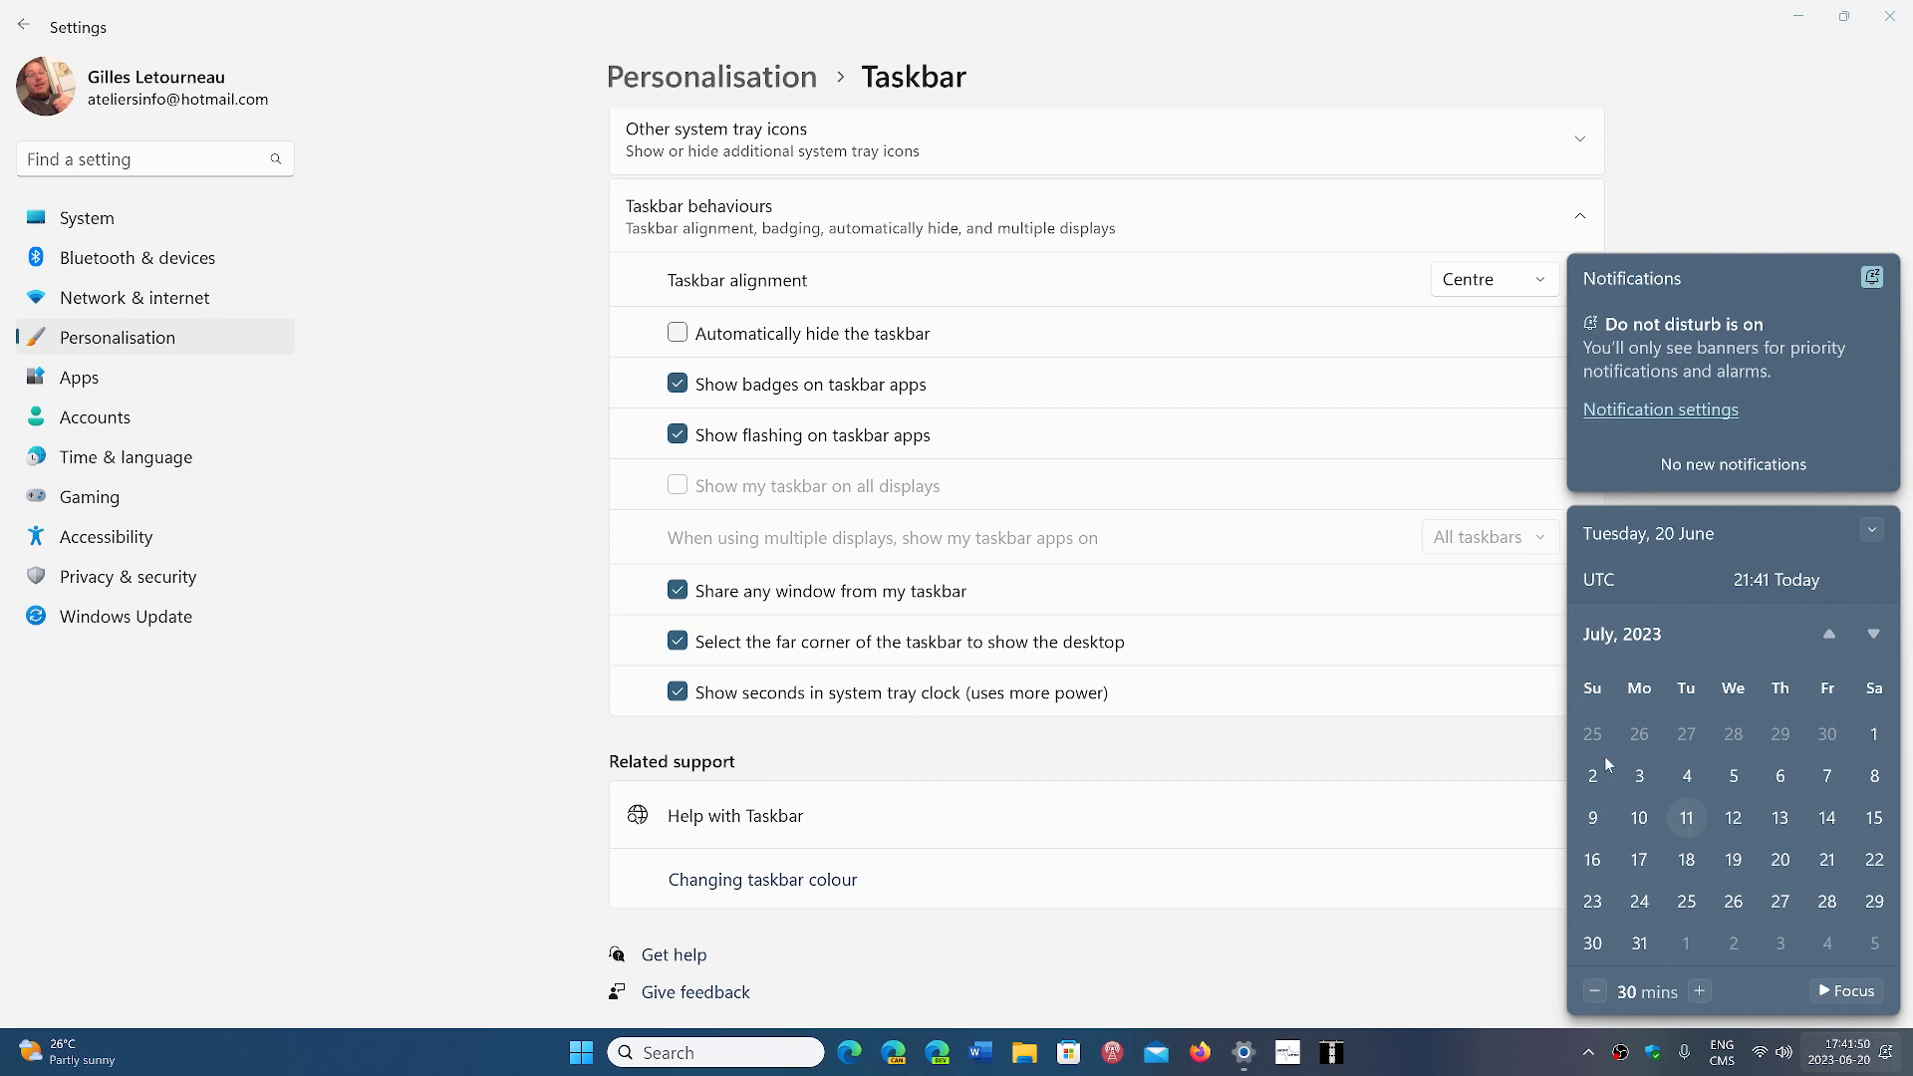